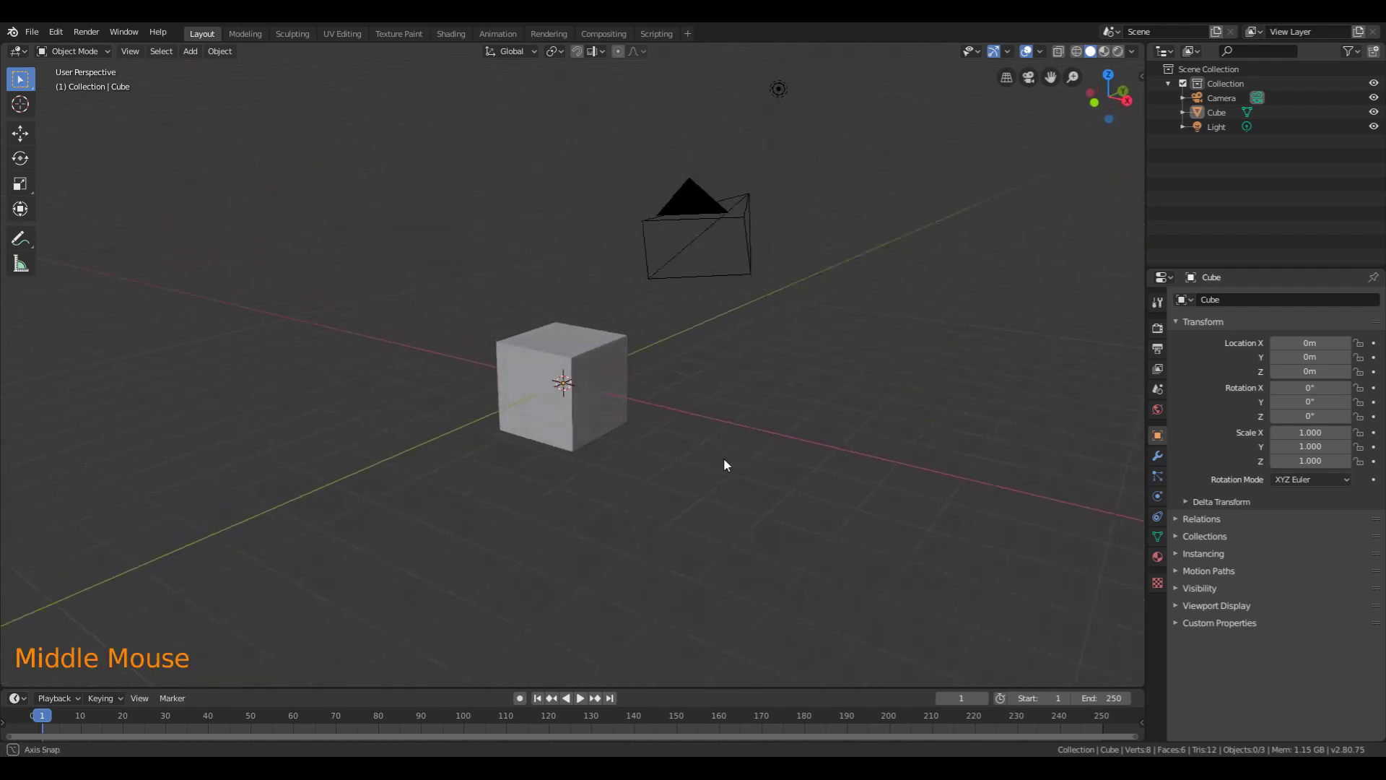
# Step: Orbit to a straight-on front view of the default cube and select it
pyautogui.moveTo(725, 466); pyautogui.dragTo(796, 454)
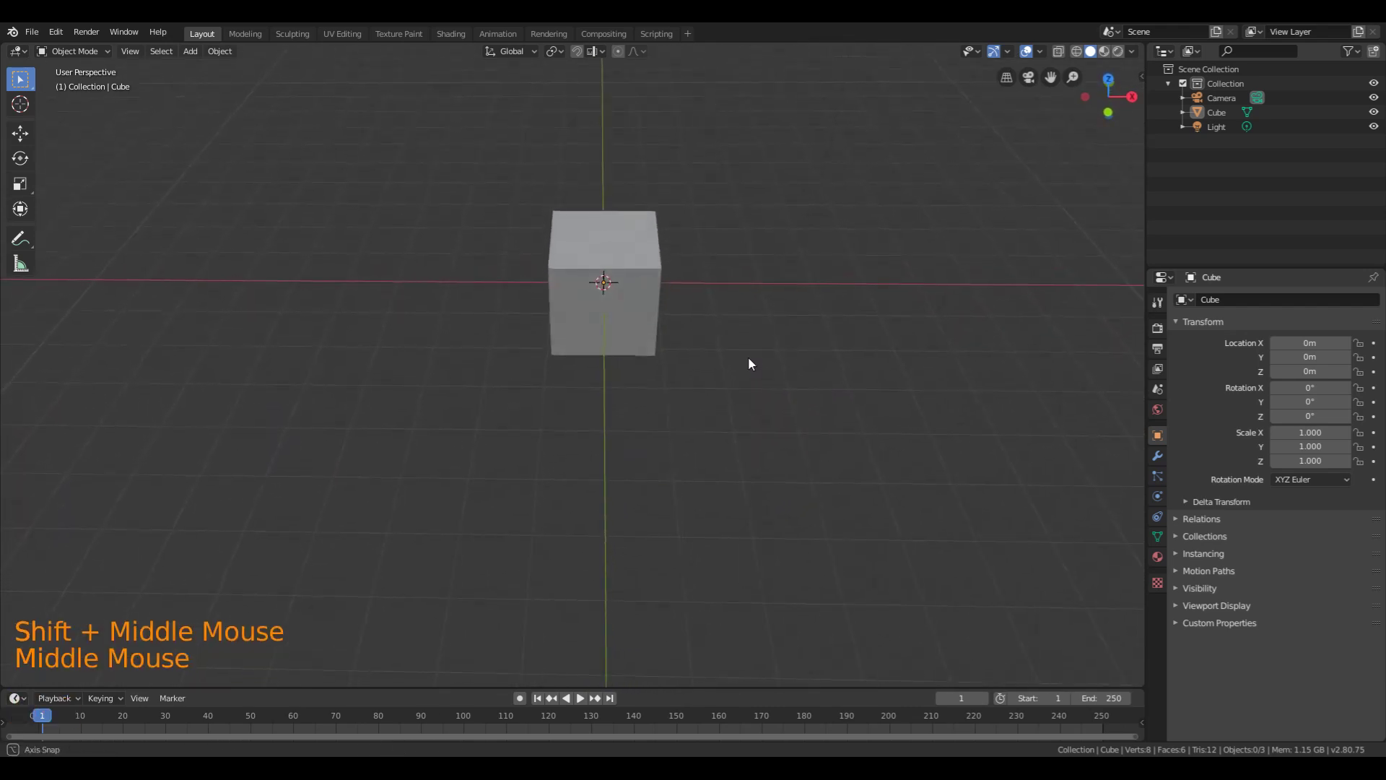
pyautogui.click(604, 283)
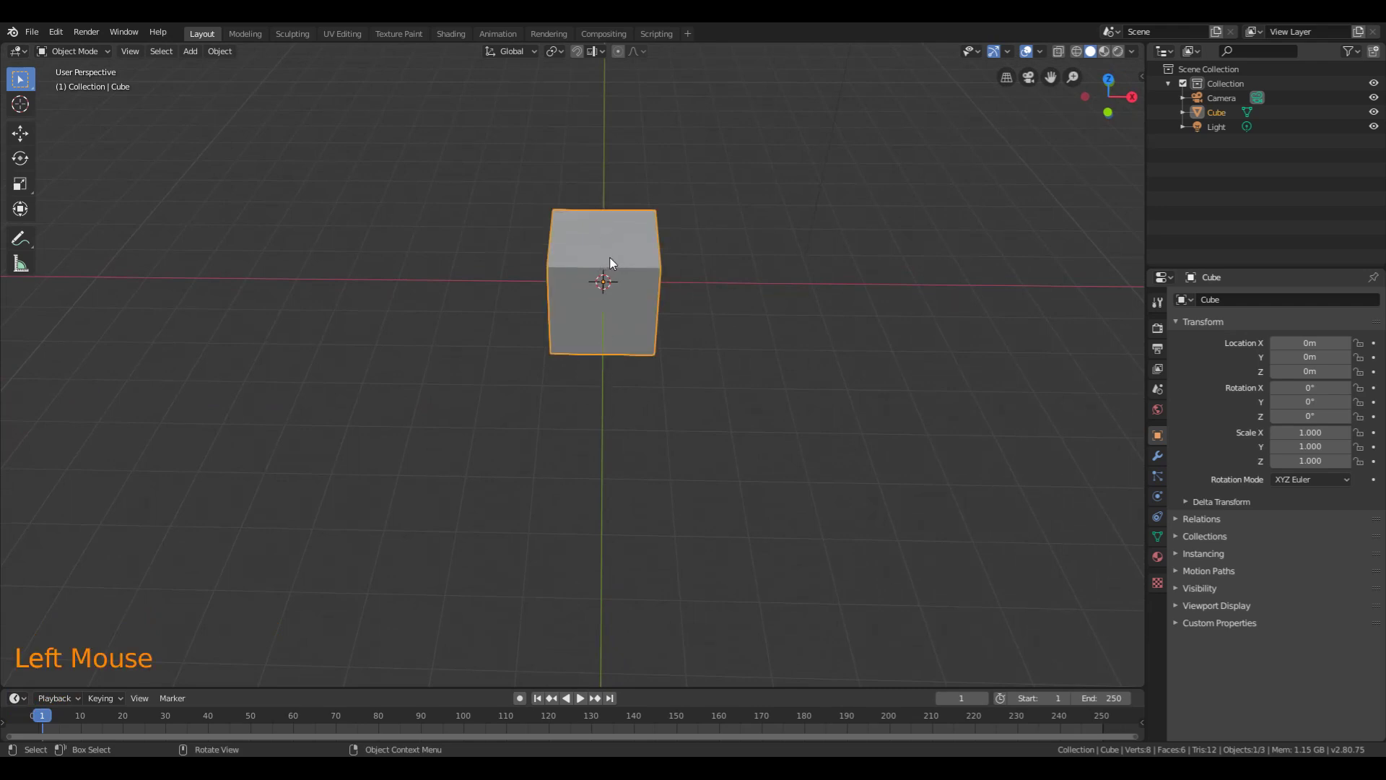
# Step: In Edit Mode, add a single centered vertical loop cut through the cube
pyautogui.press('Tab')
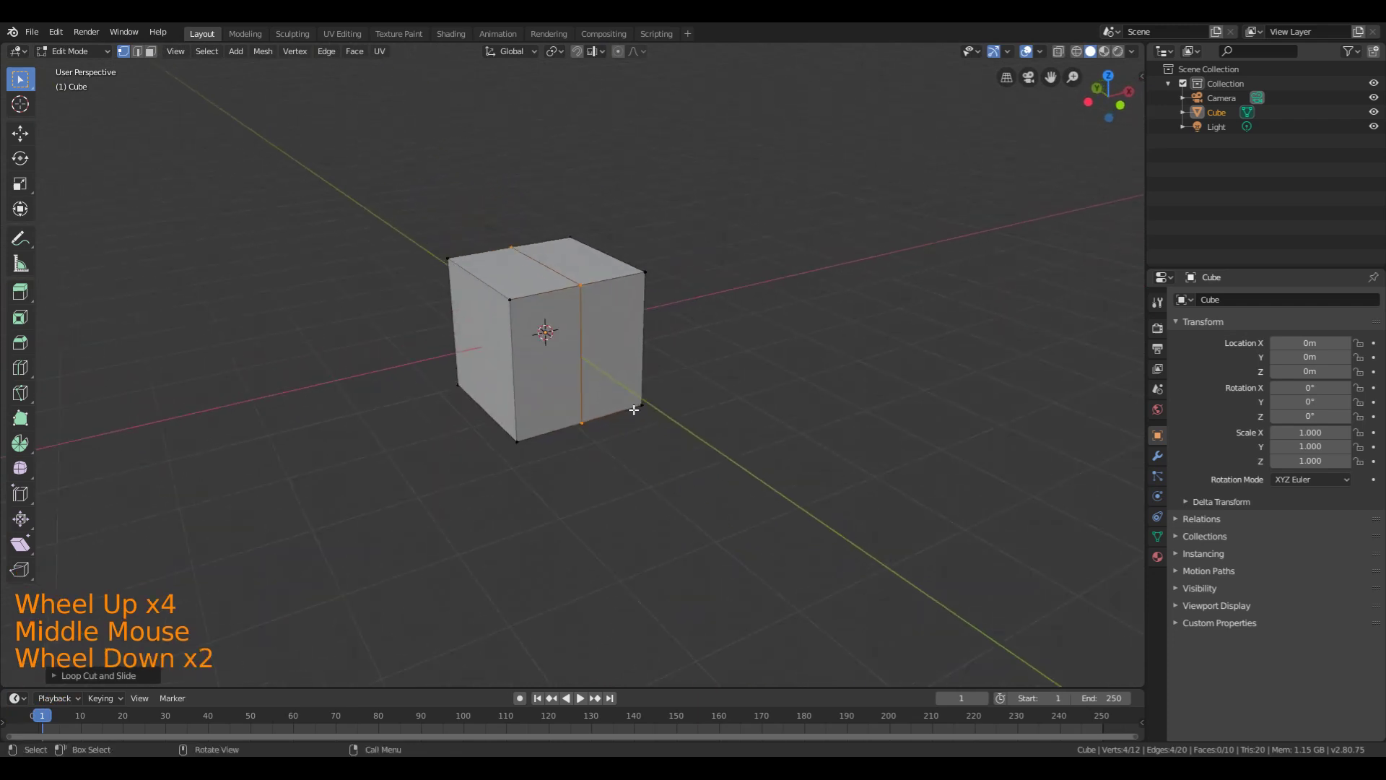
pyautogui.scroll(-3)
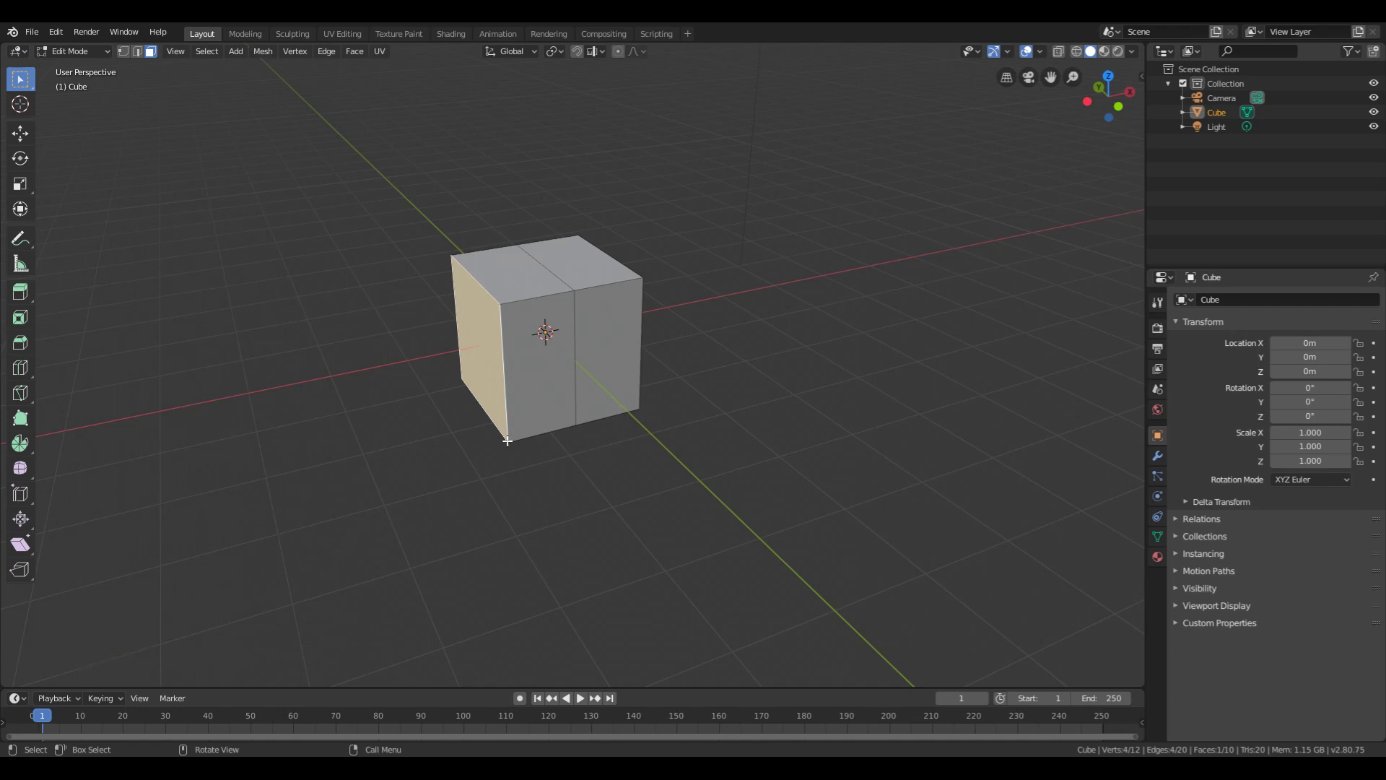
# Step: Delete the left-half faces with X > Faces and return to Object Mode
pyautogui.press('x')
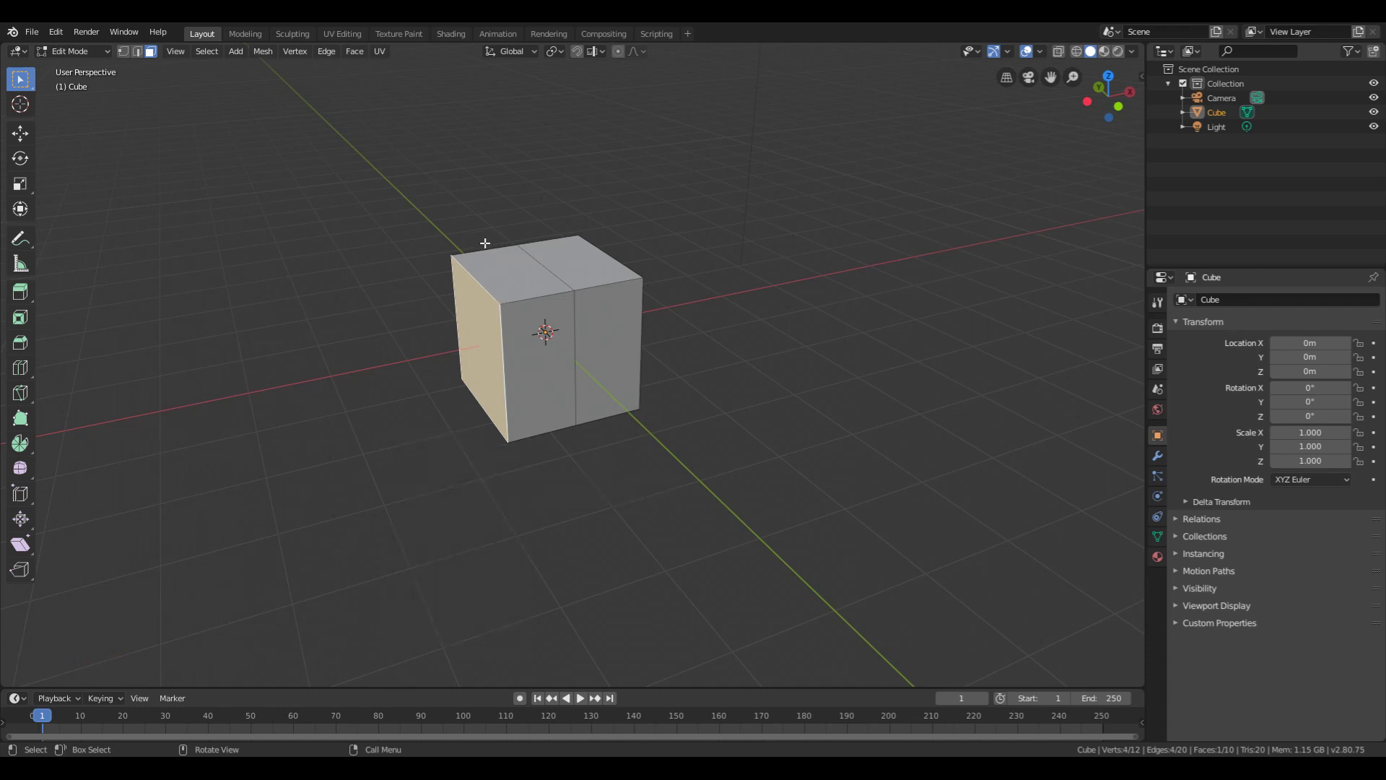
pyautogui.moveTo(487, 359)
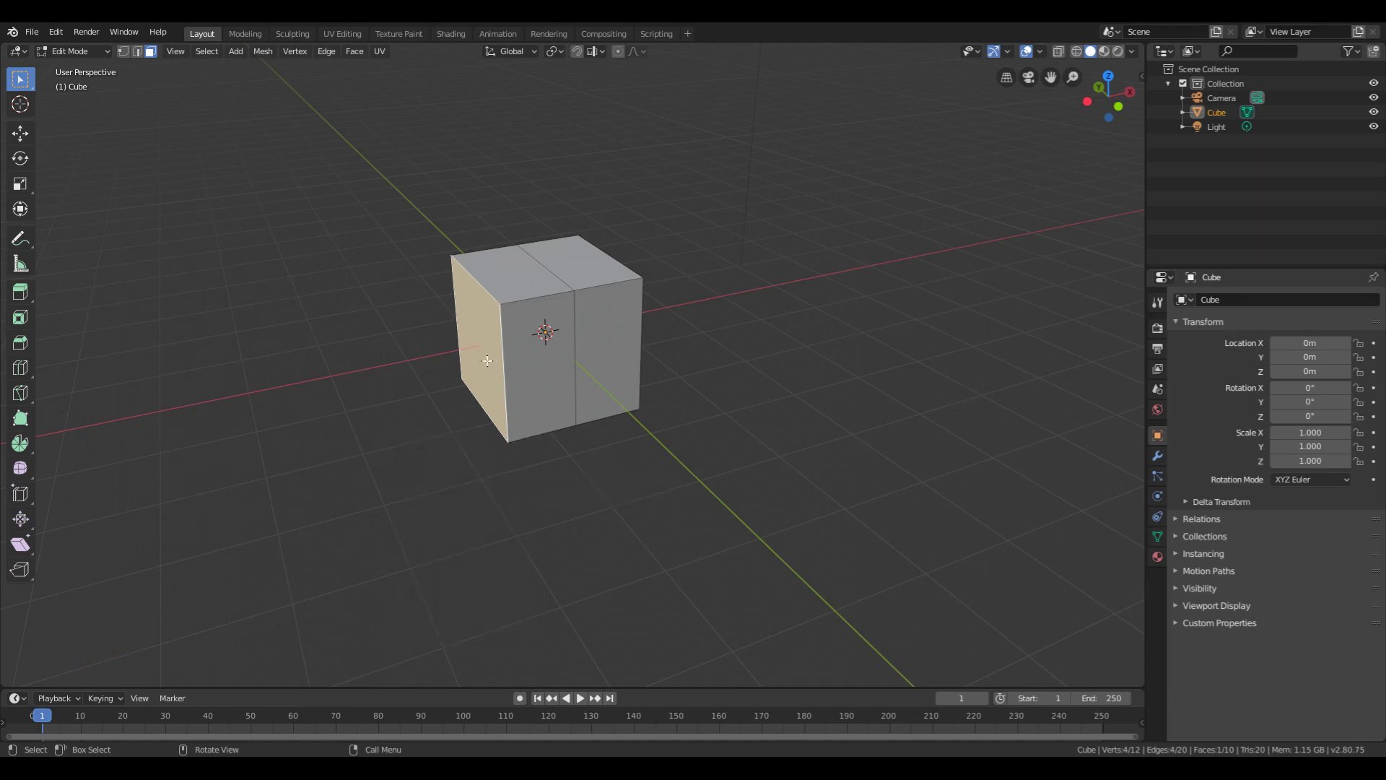
pyautogui.press('x')
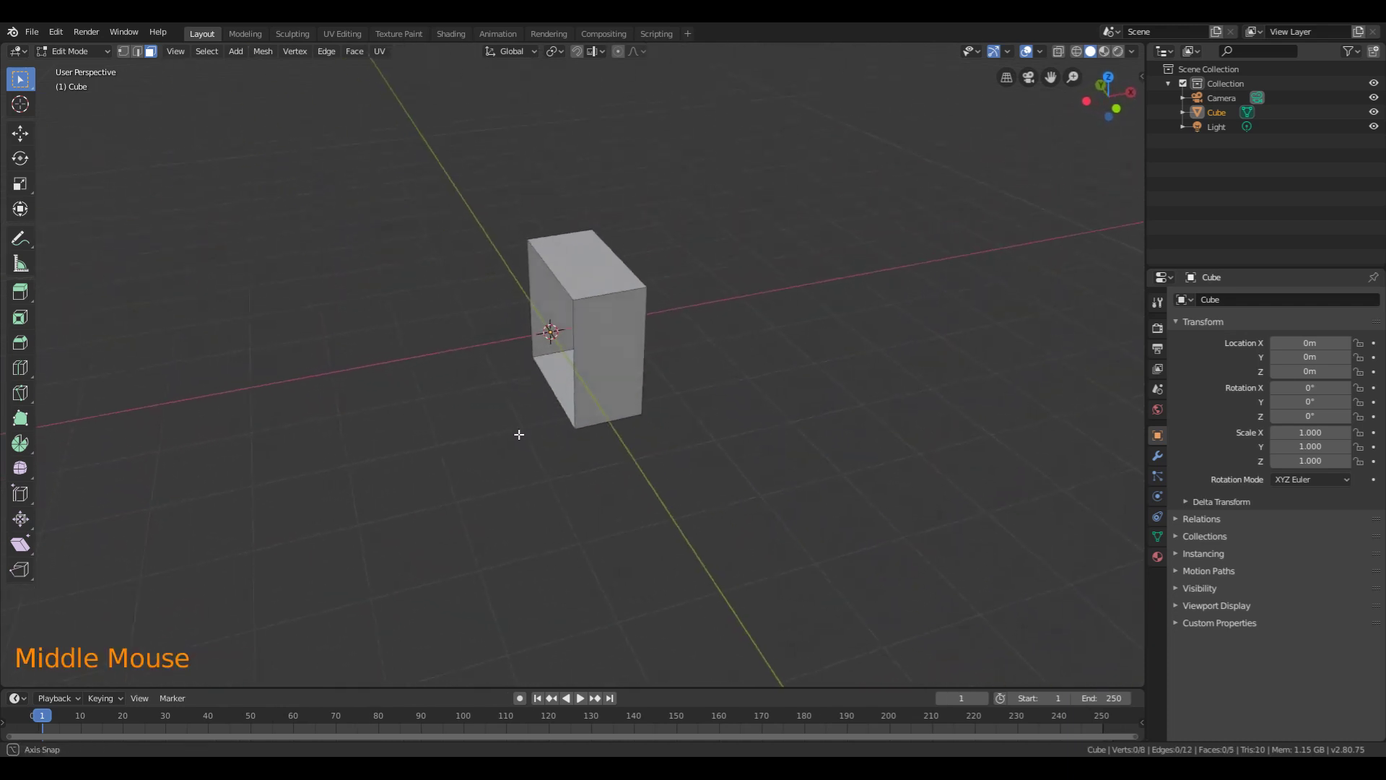
pyautogui.press('Tab')
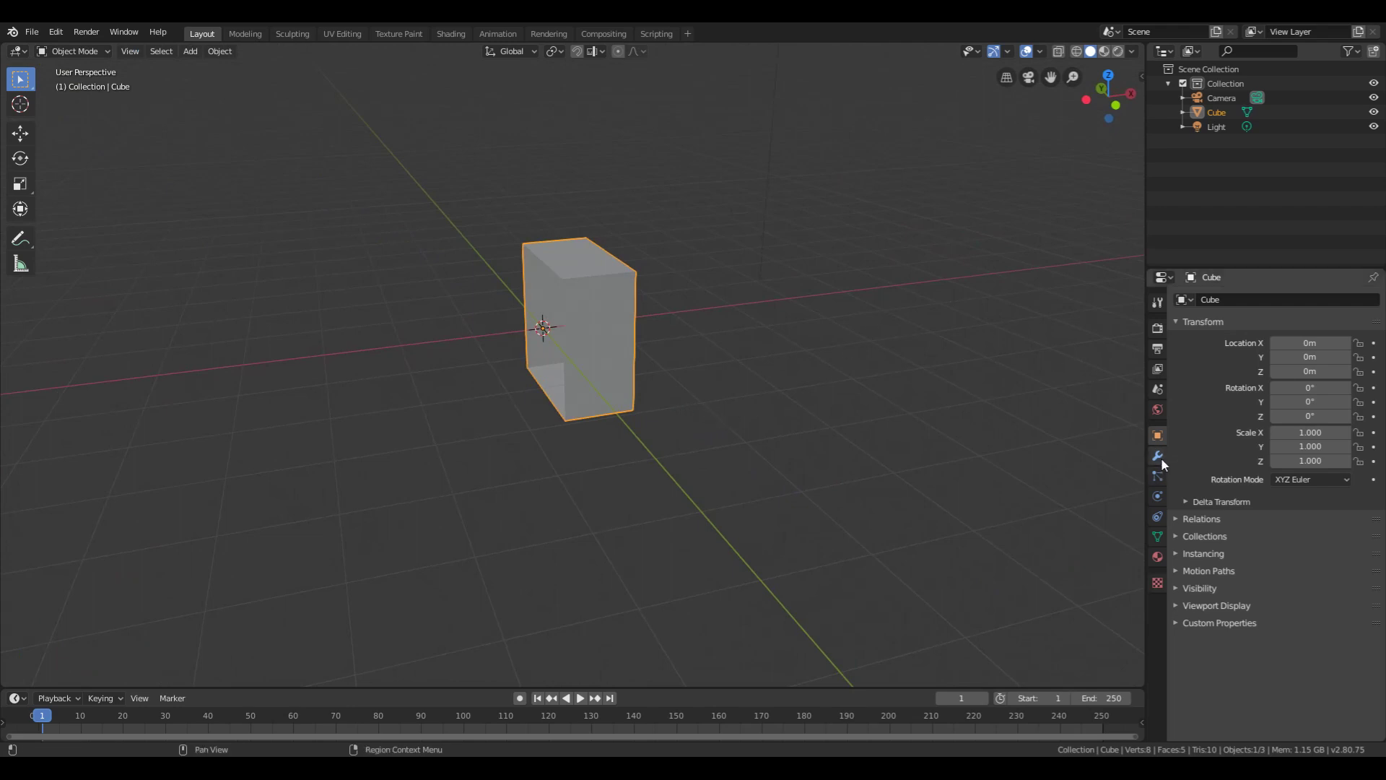
pyautogui.moveTo(1160, 462)
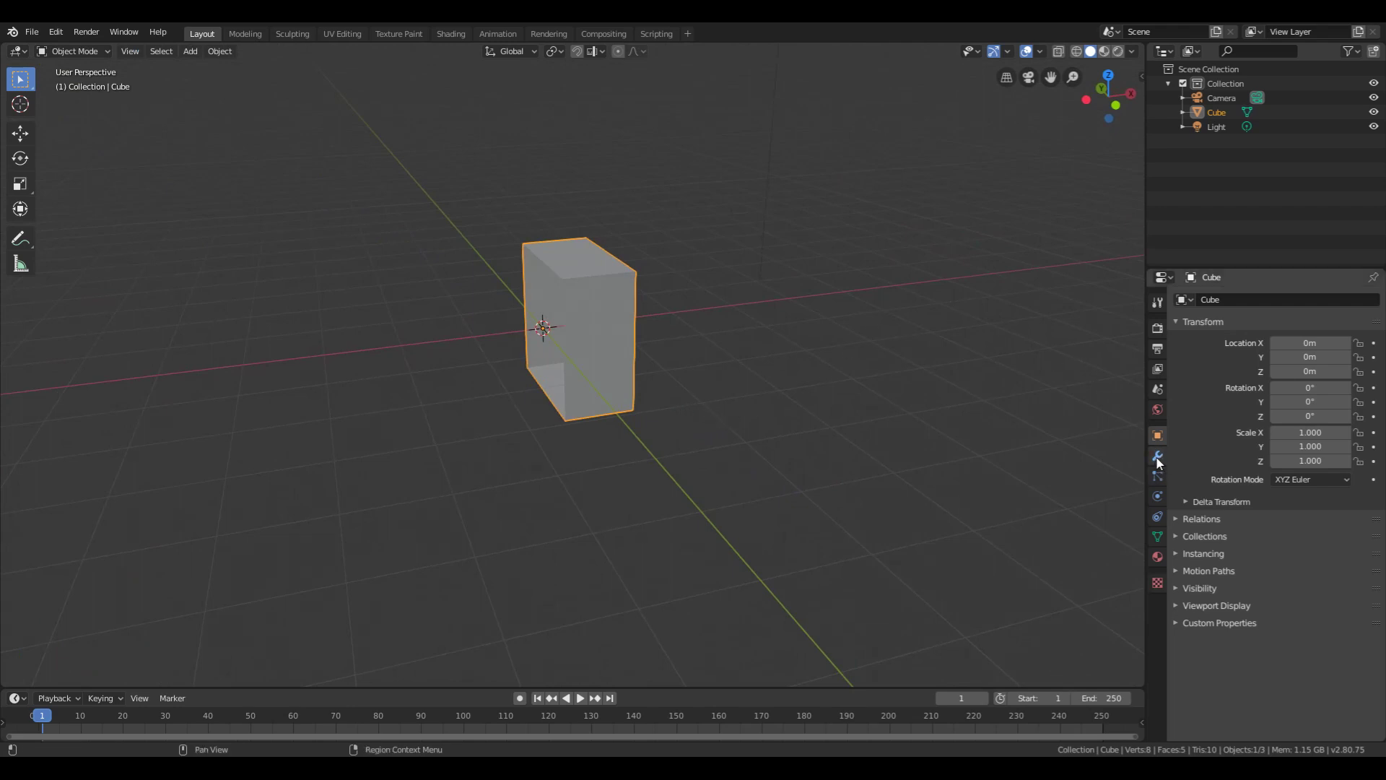
# Step: Add a Mirror modifier to the half-box from the Modifier Properties
pyautogui.click(1157, 457)
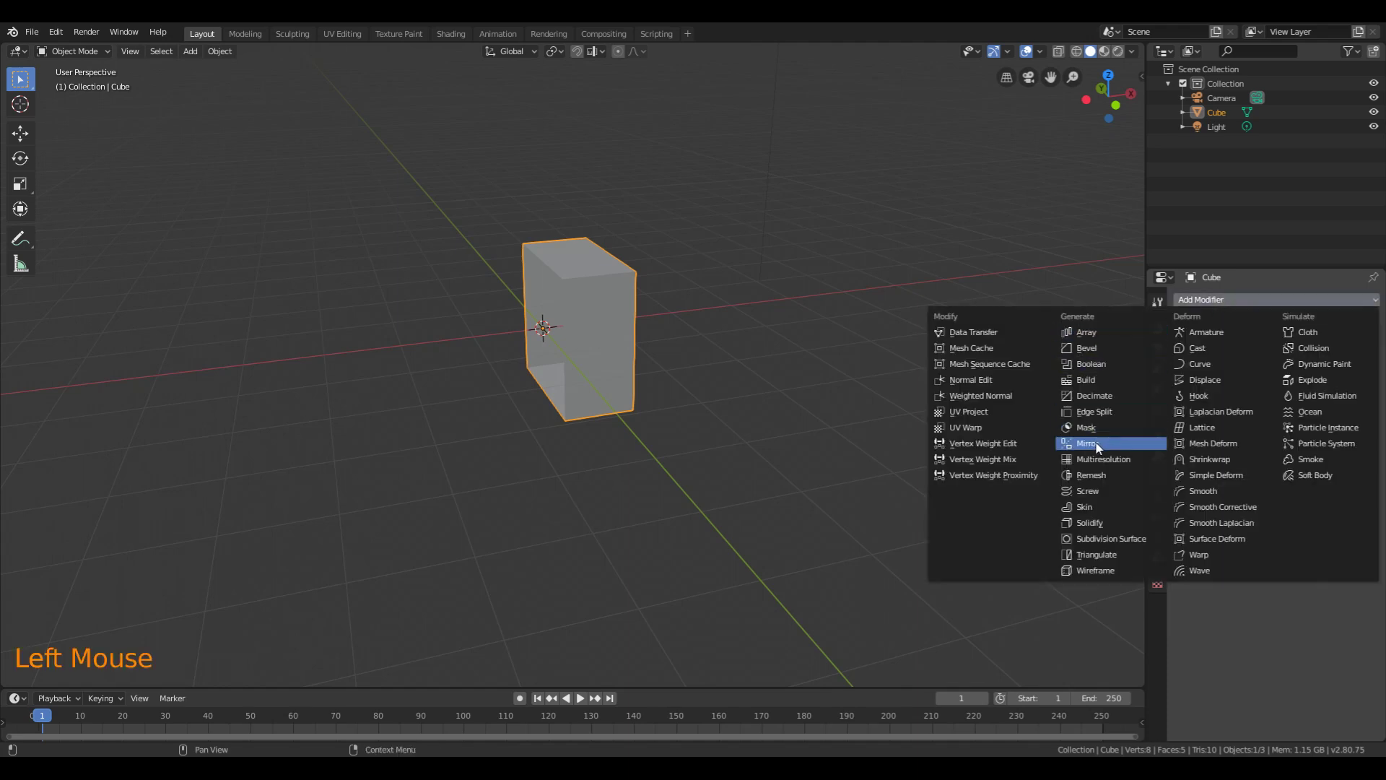
pyautogui.click(1086, 442)
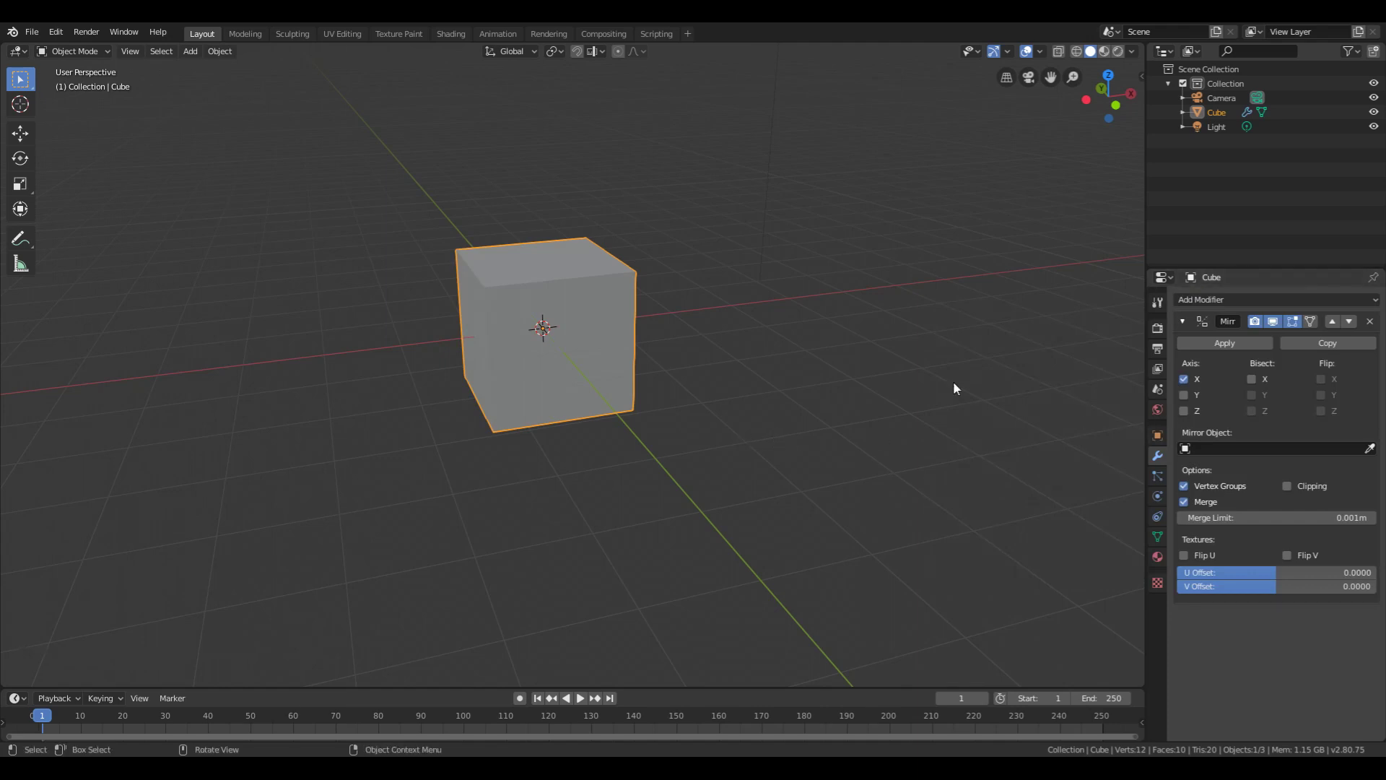
# Step: Toggle the Mirror modifier's X axis off and back on, then enter Edit Mode
pyautogui.moveTo(954, 389); pyautogui.dragTo(283, 331)
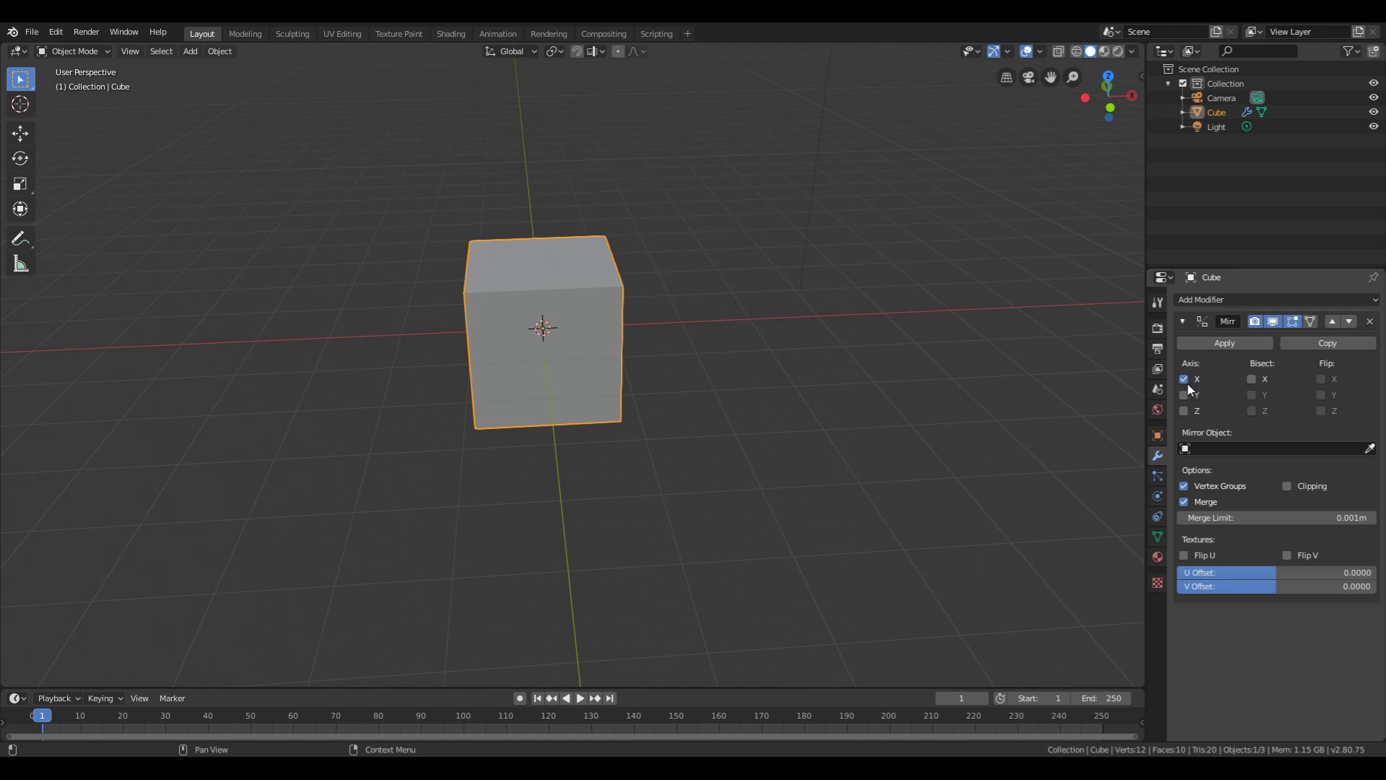
pyautogui.click(1184, 394)
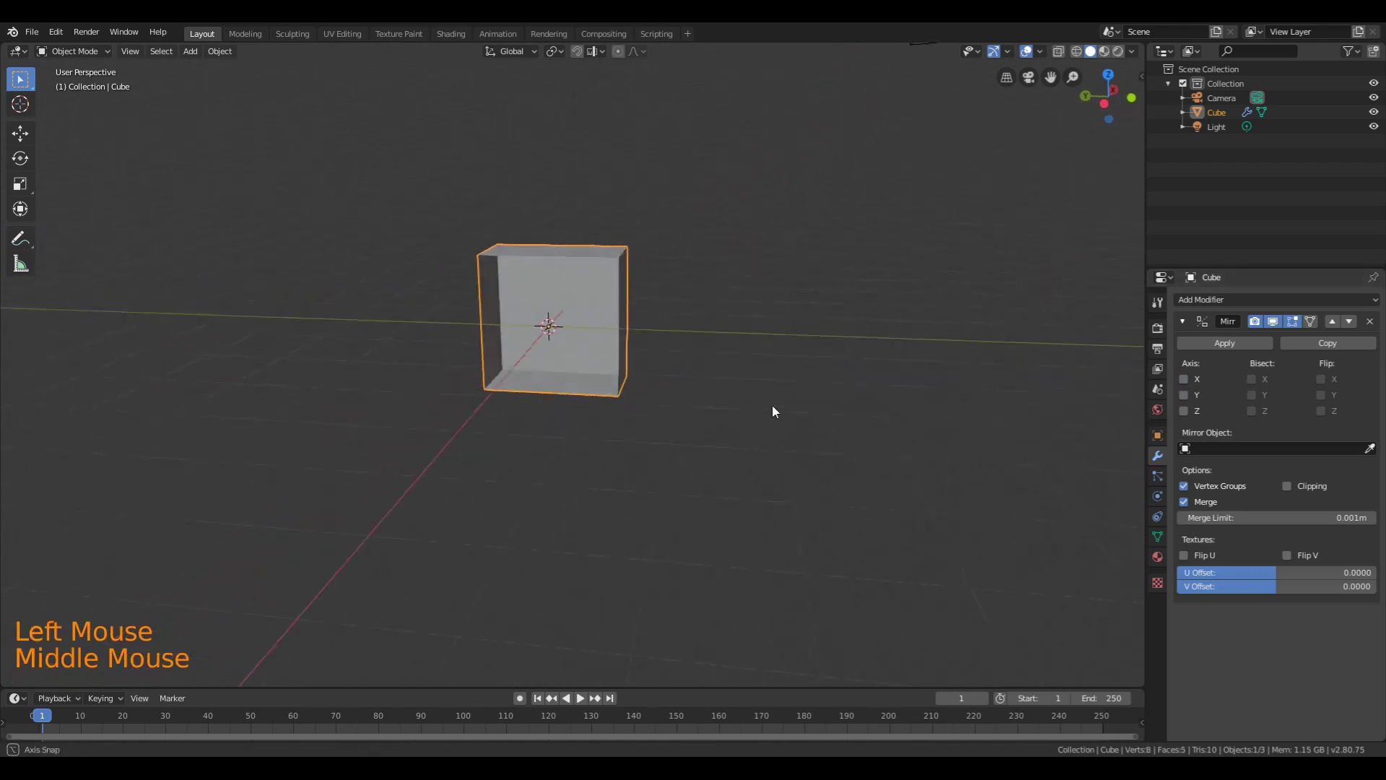
pyautogui.moveTo(773, 410); pyautogui.dragTo(686, 380)
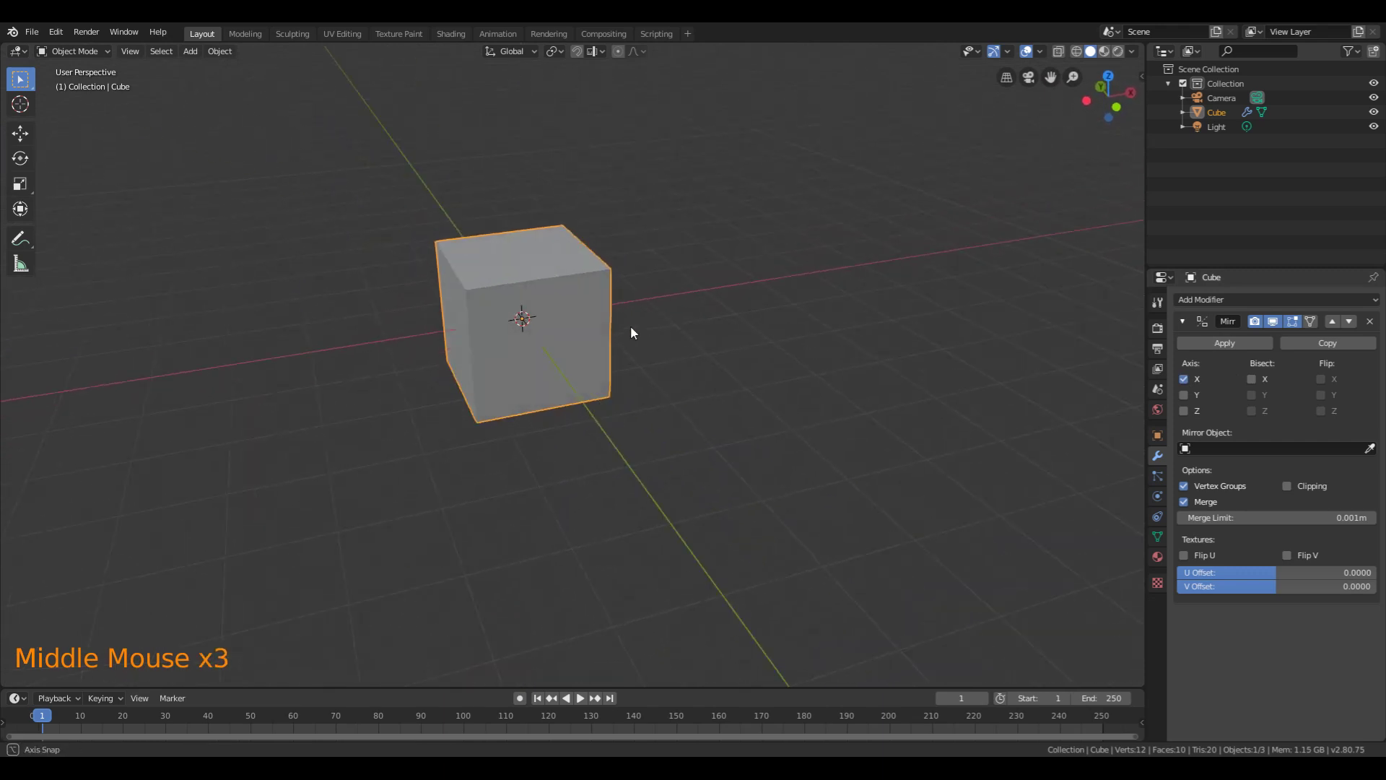
pyautogui.moveTo(632, 332); pyautogui.dragTo(564, 310)
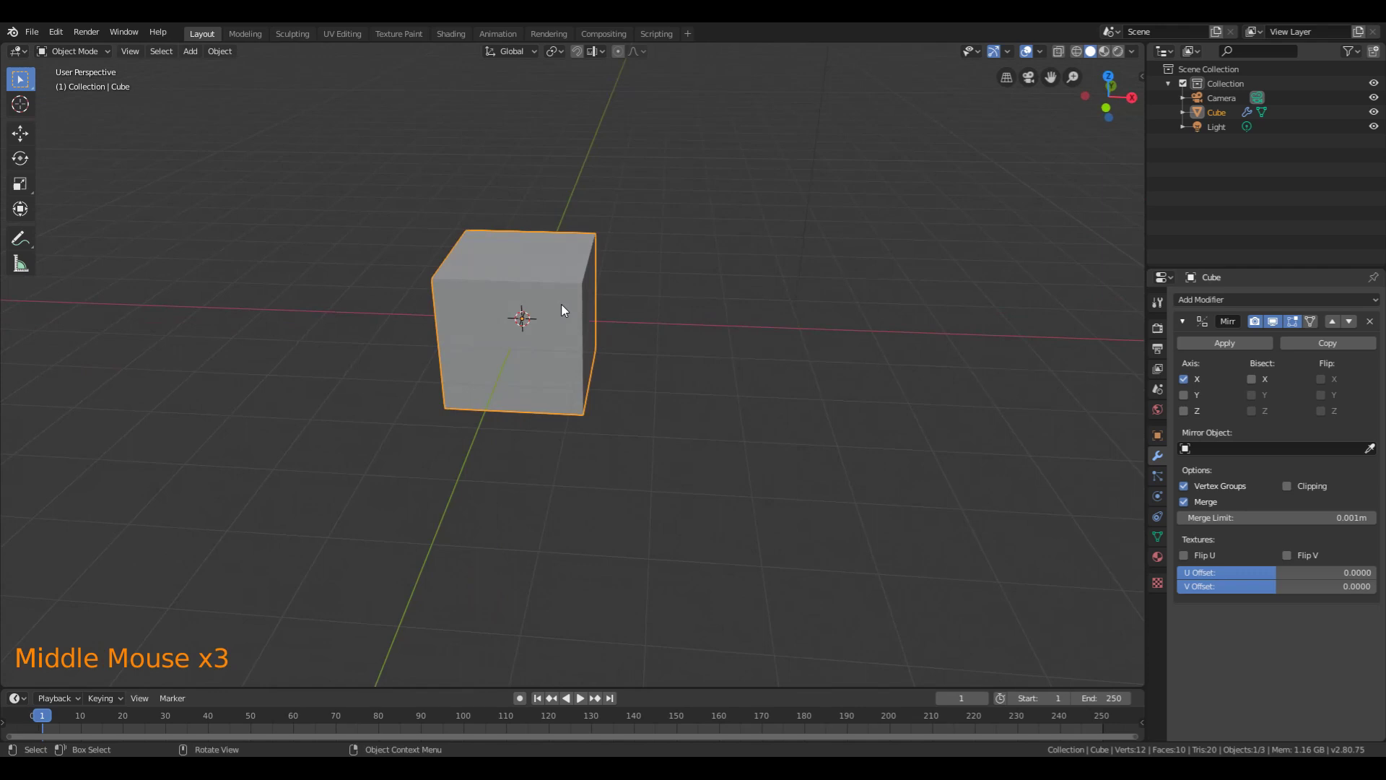
pyautogui.press('Tab')
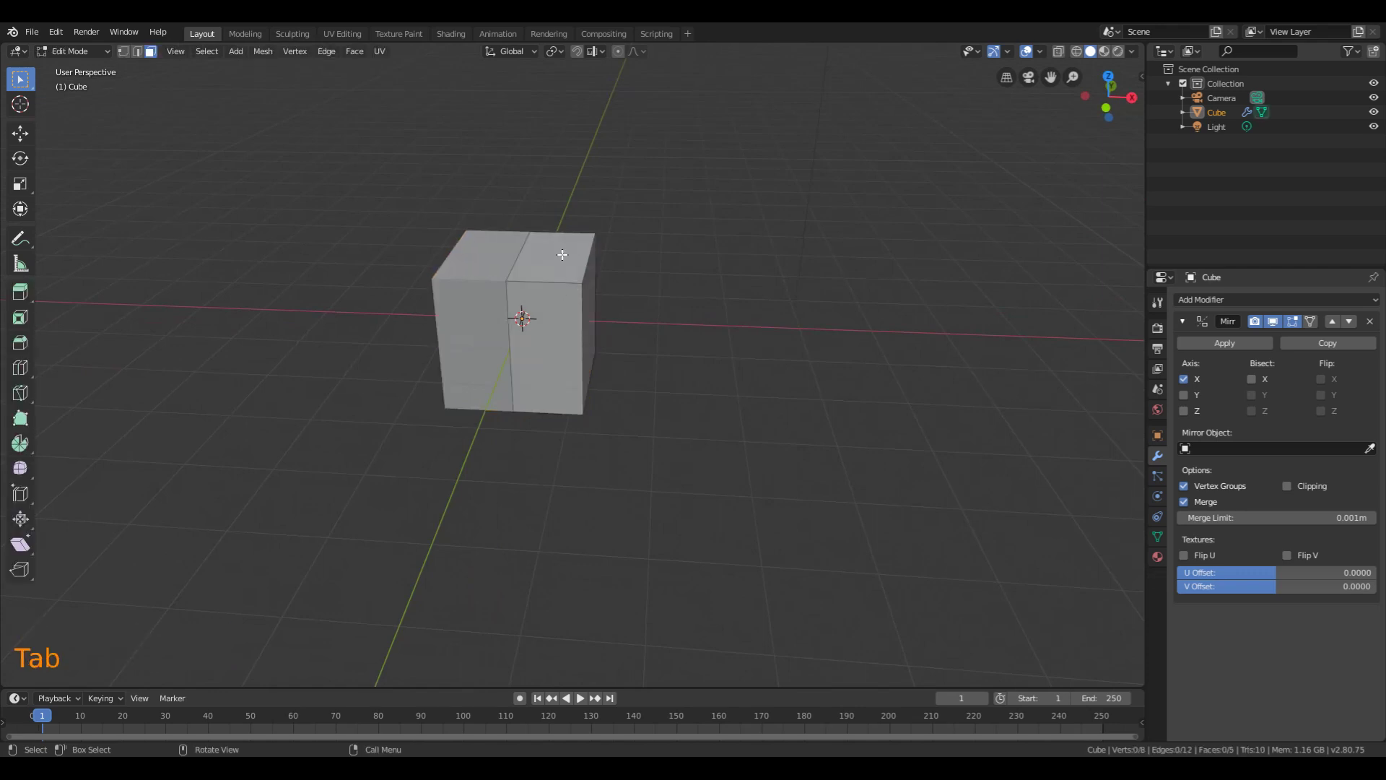
# Step: Extrude a side face outward along its normal, mirrored symmetrically
pyautogui.press('e')
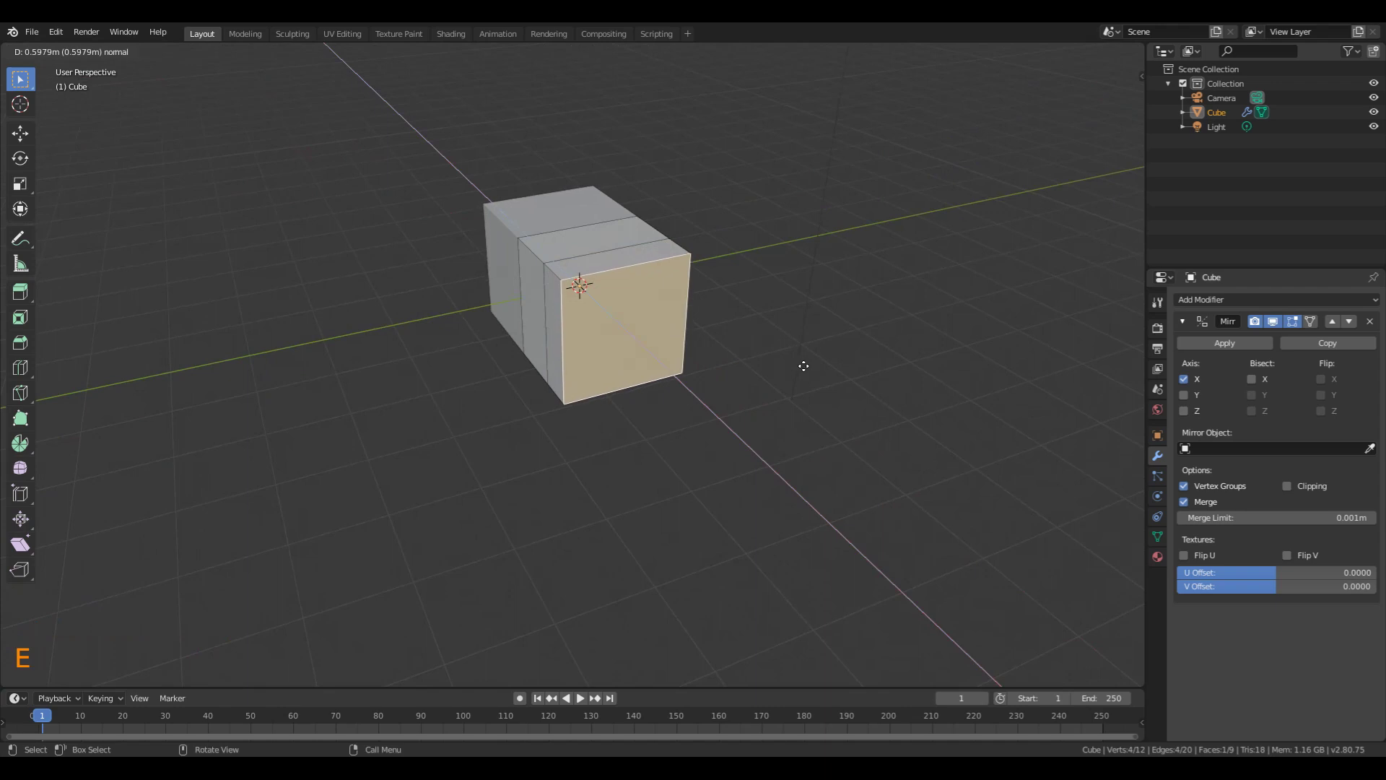